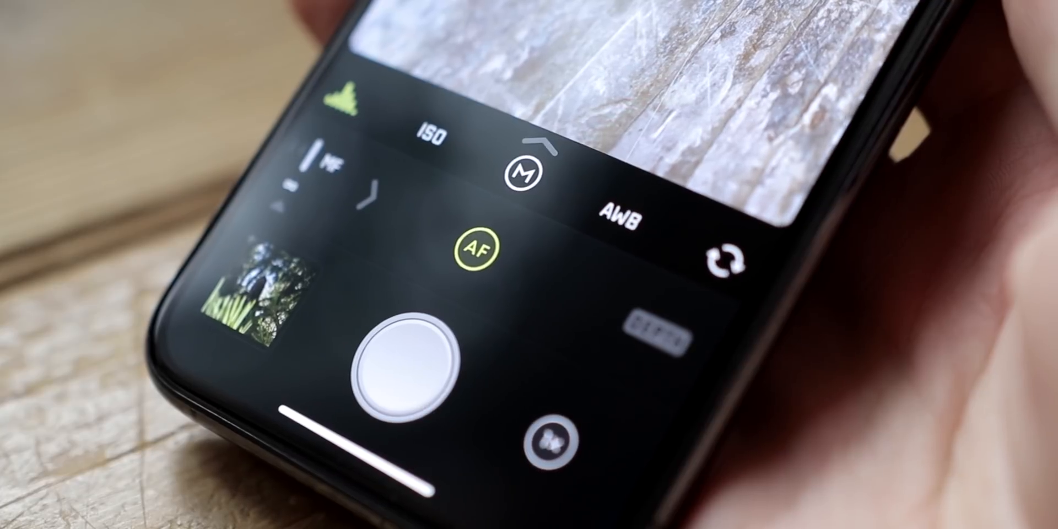
Step: Expand Halide's quick bar of shooting options and switch RAW capture on
{"action": "left_click", "coordinate": [532, 172]}
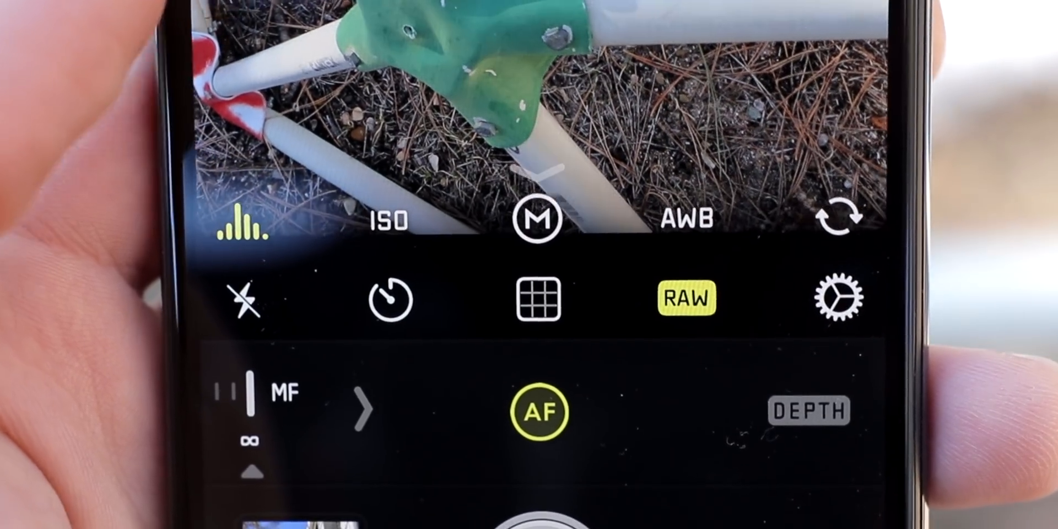
{"action": "left_click", "coordinate": [538, 297]}
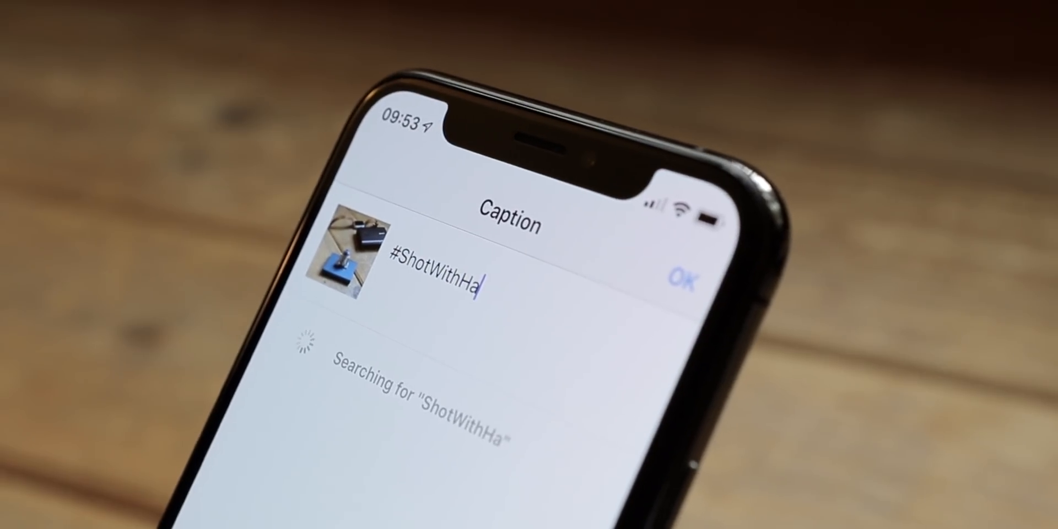
Step: Confirm the '#ShotWithHalide' caption with OK to return to the New Post screen
{"action": "left_click", "coordinate": [688, 264]}
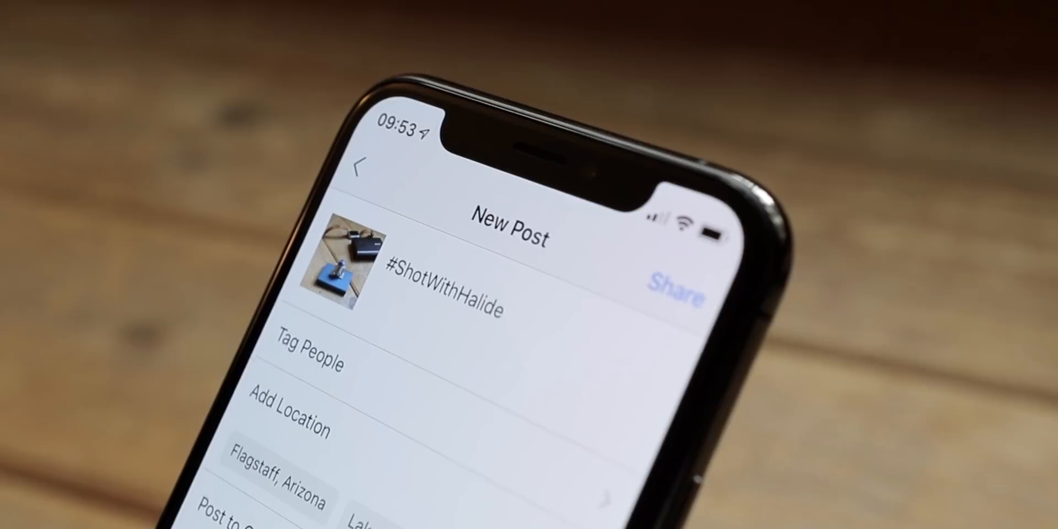